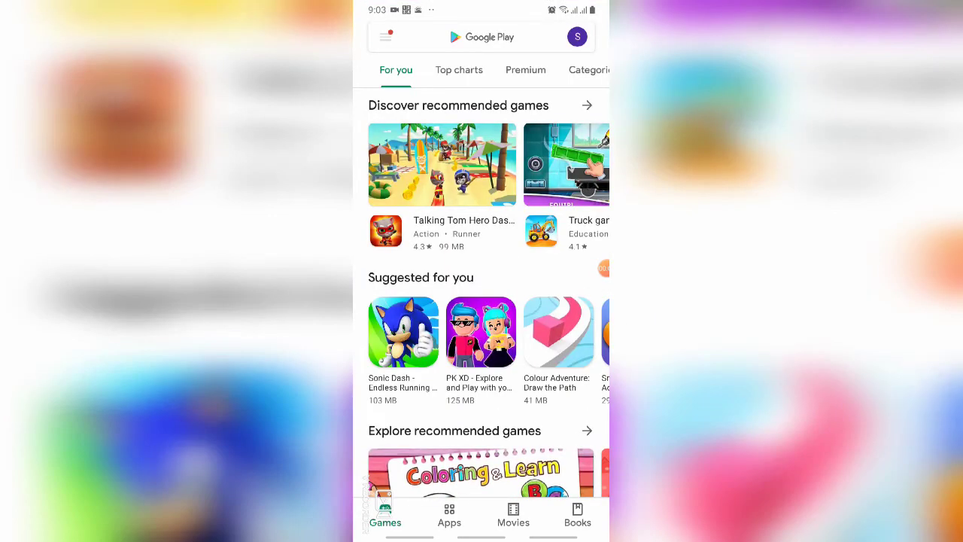
Search Google Play for 'xdrabbit' and open the installed XDRabbit listing.
{"action": "type", "text": "xd"}
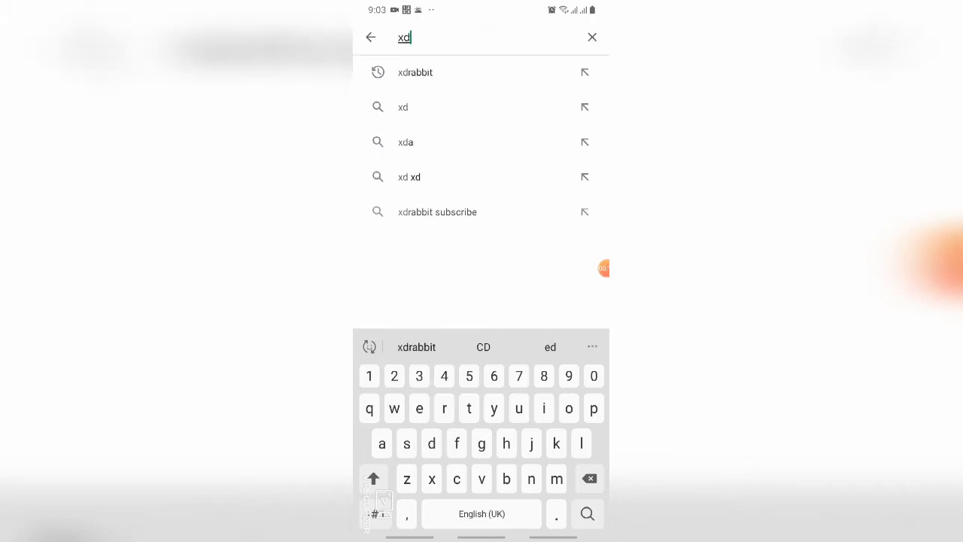
{"action": "type", "text": "rabbit"}
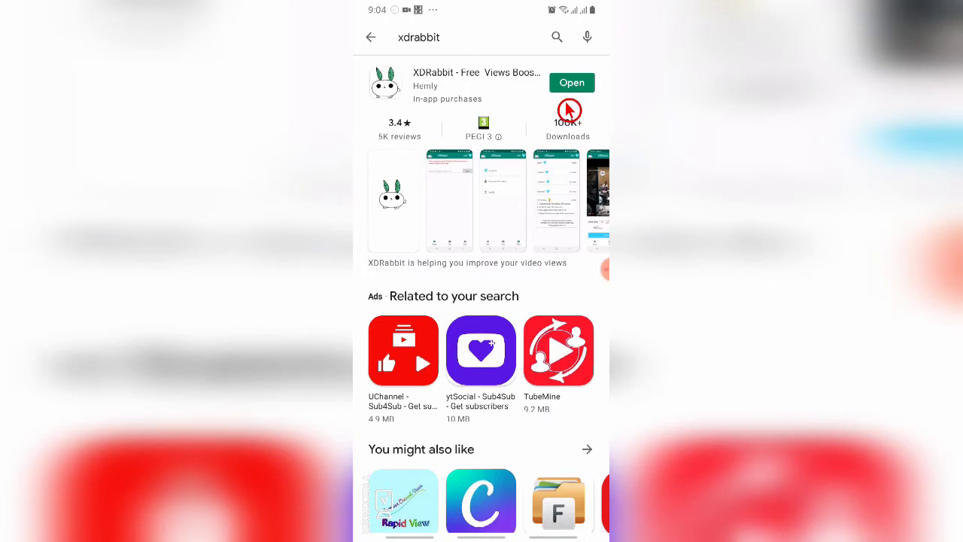
Launch XDRabbit from its Play Store listing onto the video-watching View tab.
{"action": "left_click", "coordinate": [571, 83]}
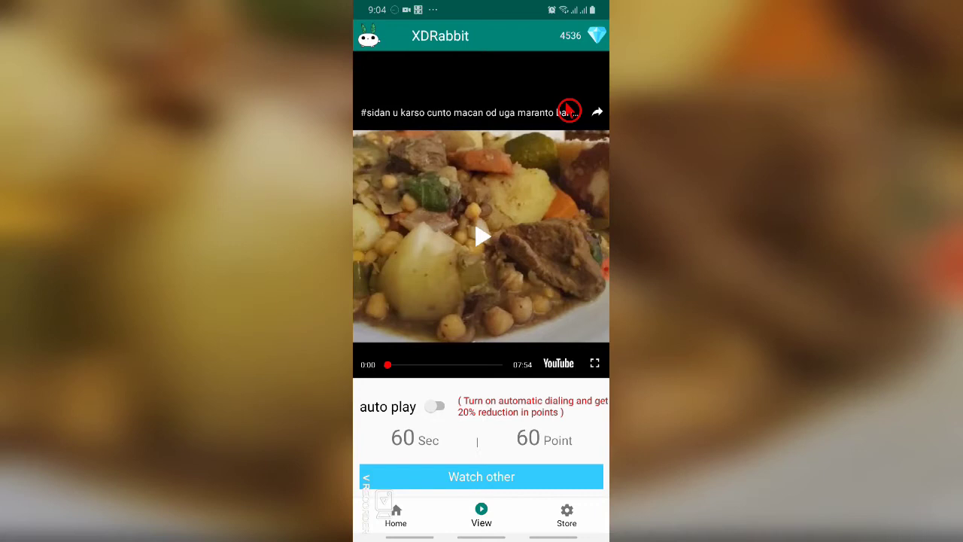
{"action": "mouse_move", "coordinate": [552, 368]}
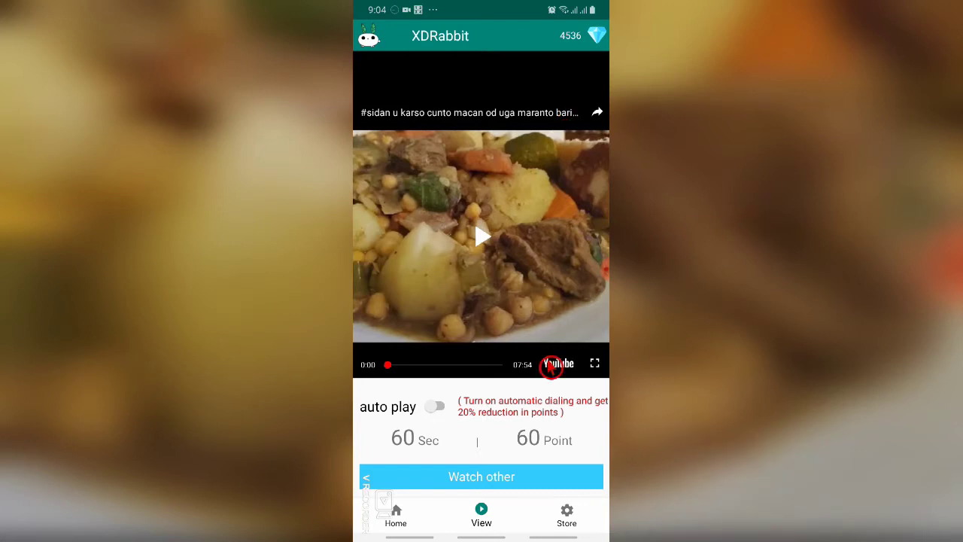
{"action": "mouse_move", "coordinate": [488, 485]}
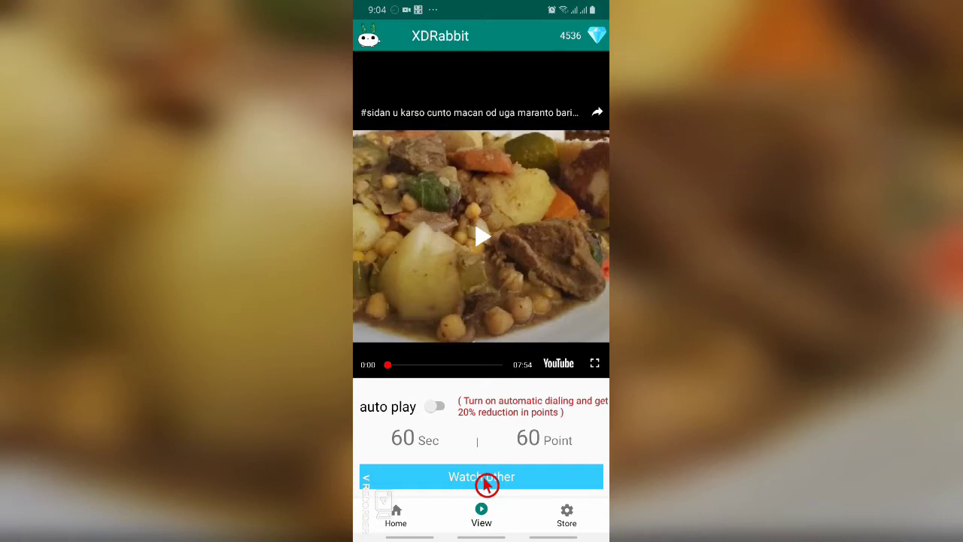
Skip through several videos, then play the capacitor video to earn points.
{"action": "left_click", "coordinate": [481, 476]}
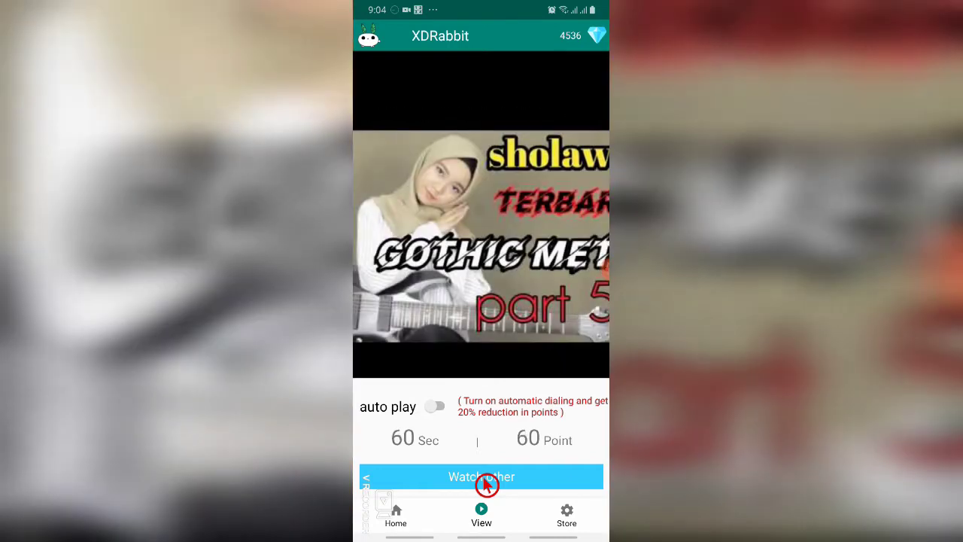
{"action": "left_click", "coordinate": [481, 476]}
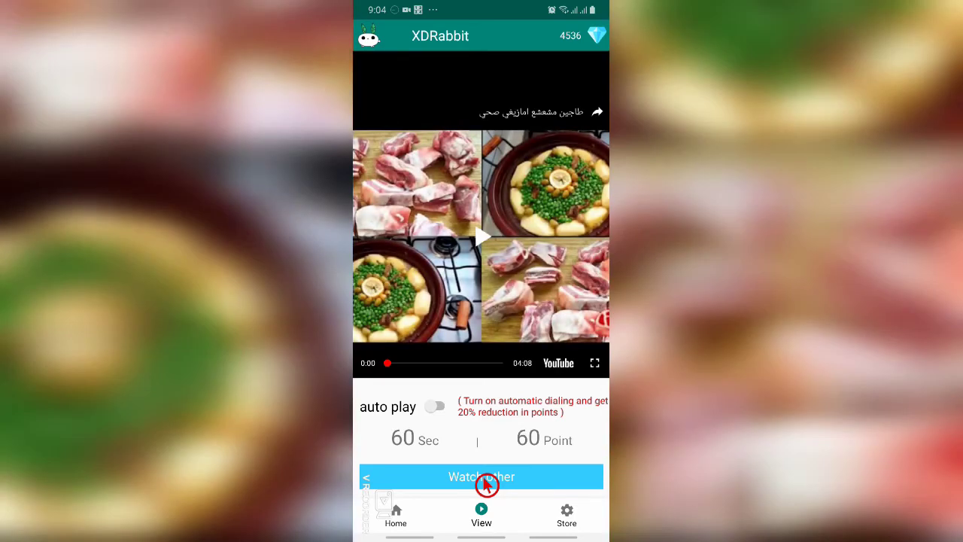
{"action": "left_click", "coordinate": [481, 476]}
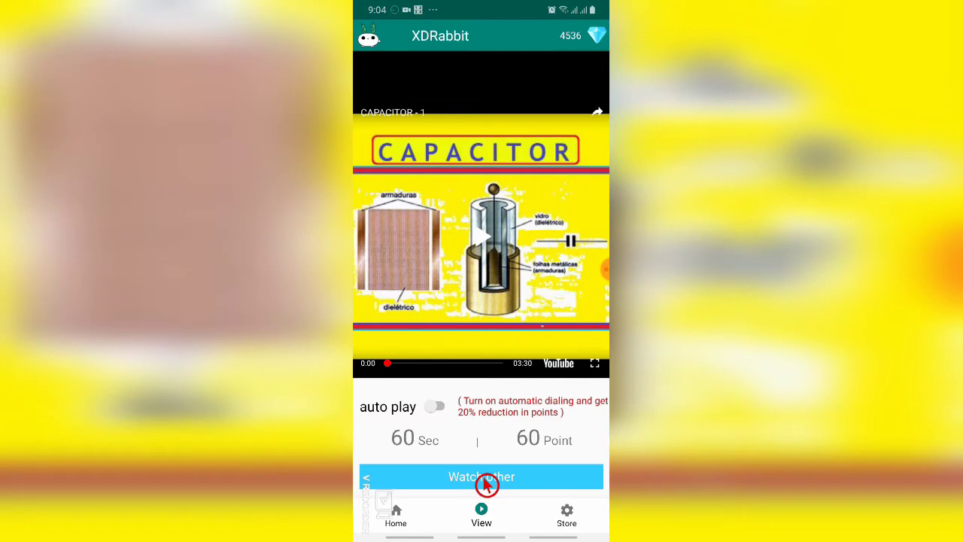
{"action": "mouse_move", "coordinate": [549, 280]}
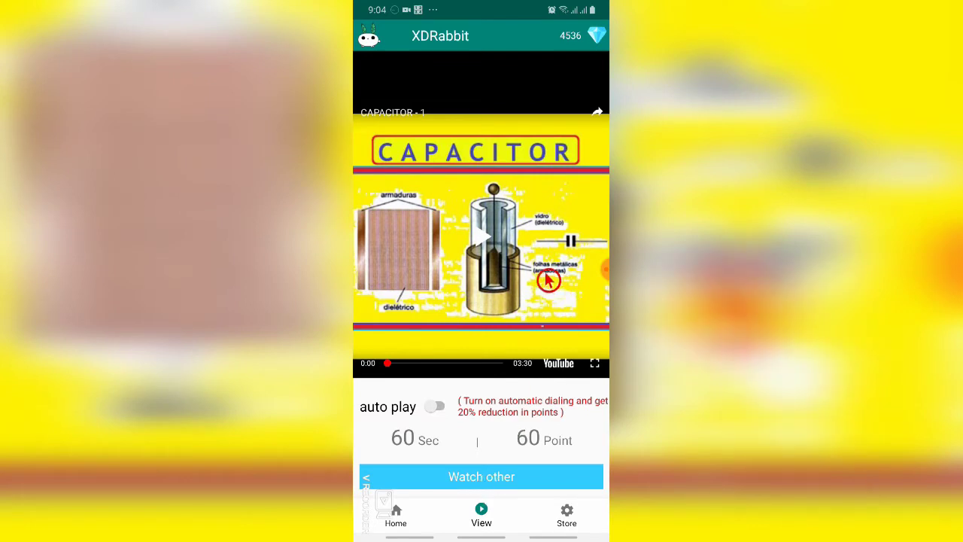
{"action": "left_click", "coordinate": [482, 239]}
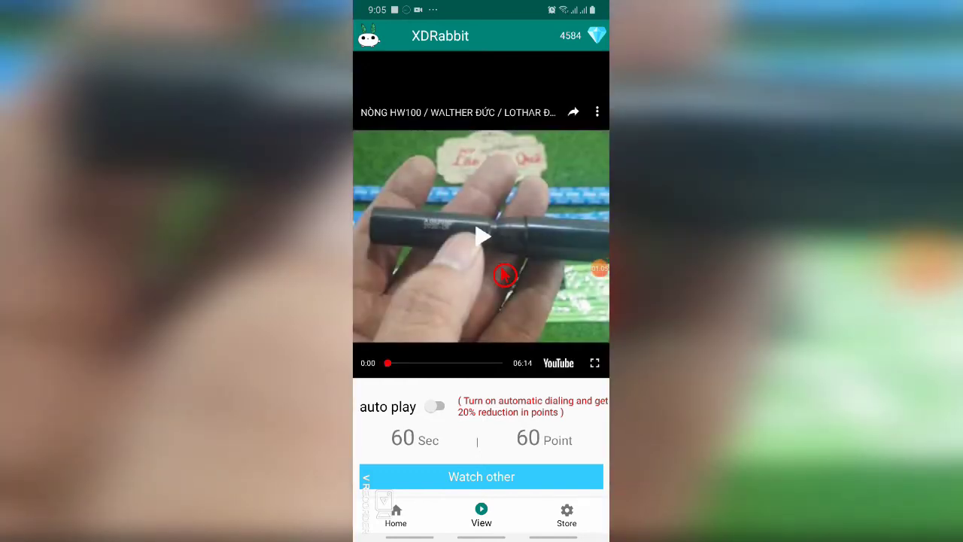
{"action": "left_click", "coordinate": [396, 515]}
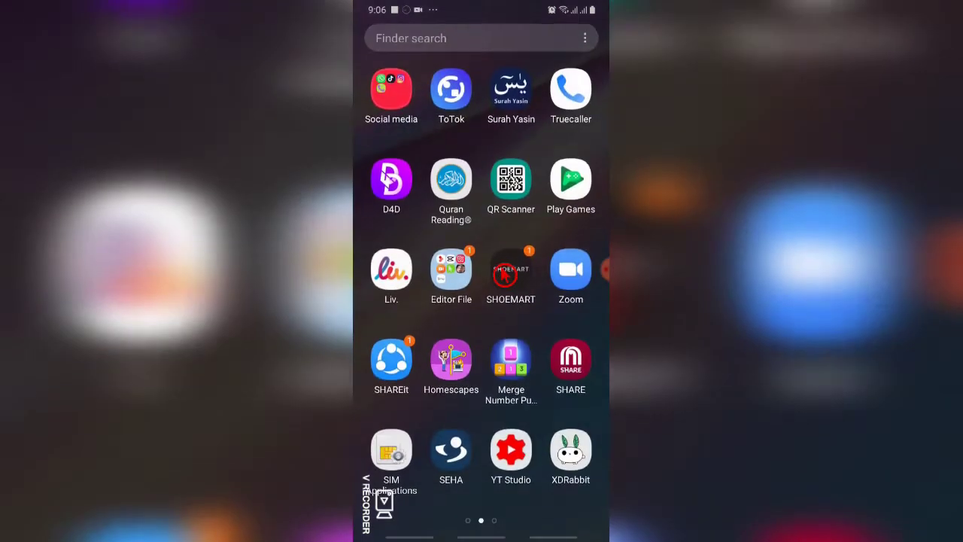
Copy a channel video's share link from YouTube Studio, then return to XDRabbit.
{"action": "left_click", "coordinate": [510, 450]}
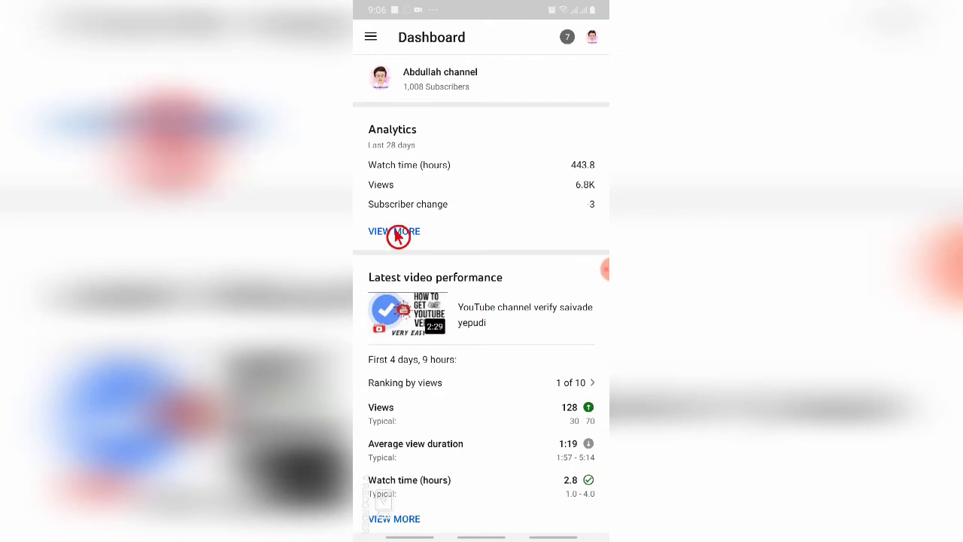
{"action": "left_click", "coordinate": [371, 36]}
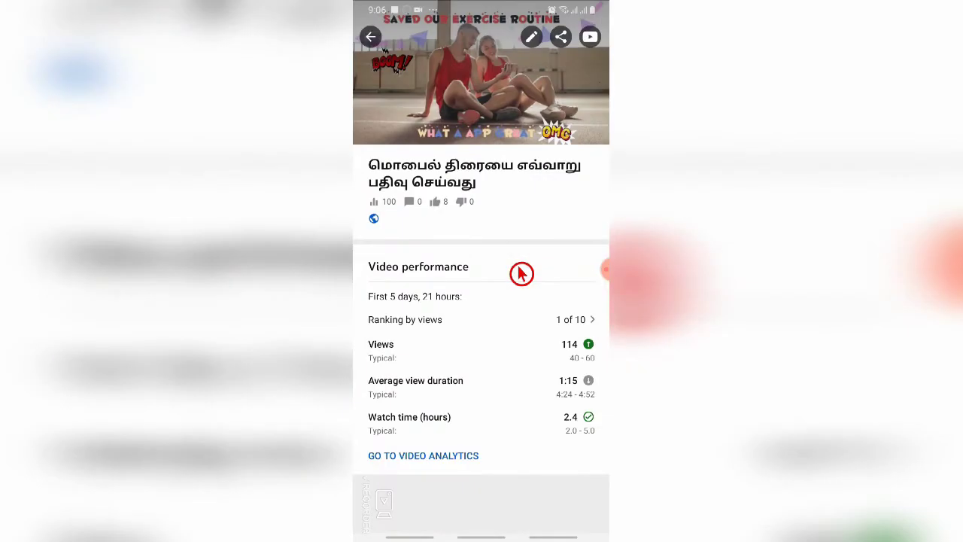
{"action": "mouse_move", "coordinate": [569, 142]}
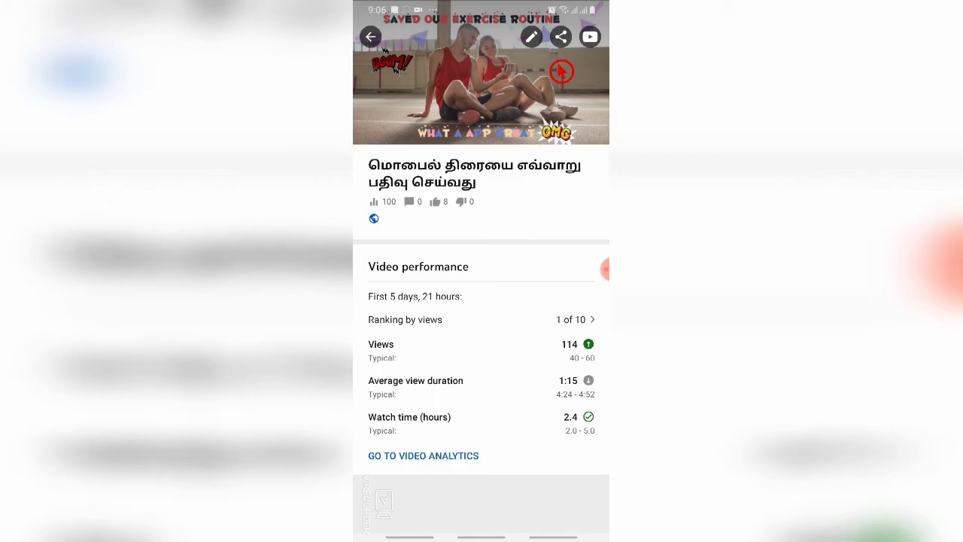
{"action": "left_click", "coordinate": [561, 37]}
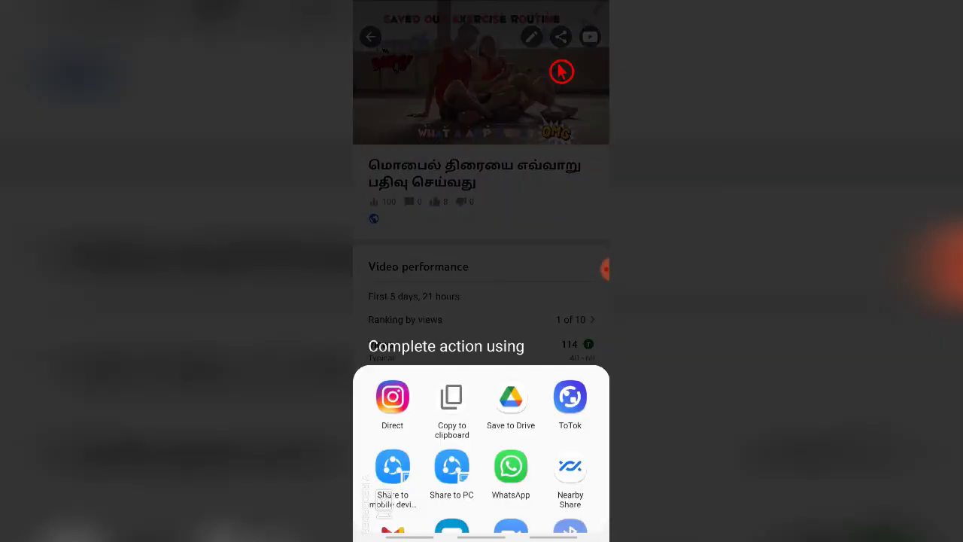
{"action": "mouse_move", "coordinate": [443, 441]}
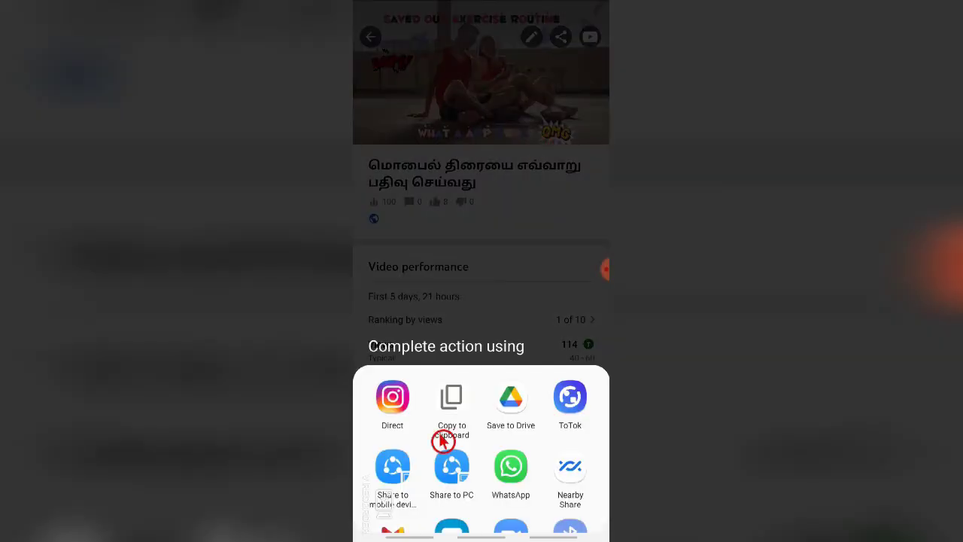
{"action": "left_click", "coordinate": [452, 397]}
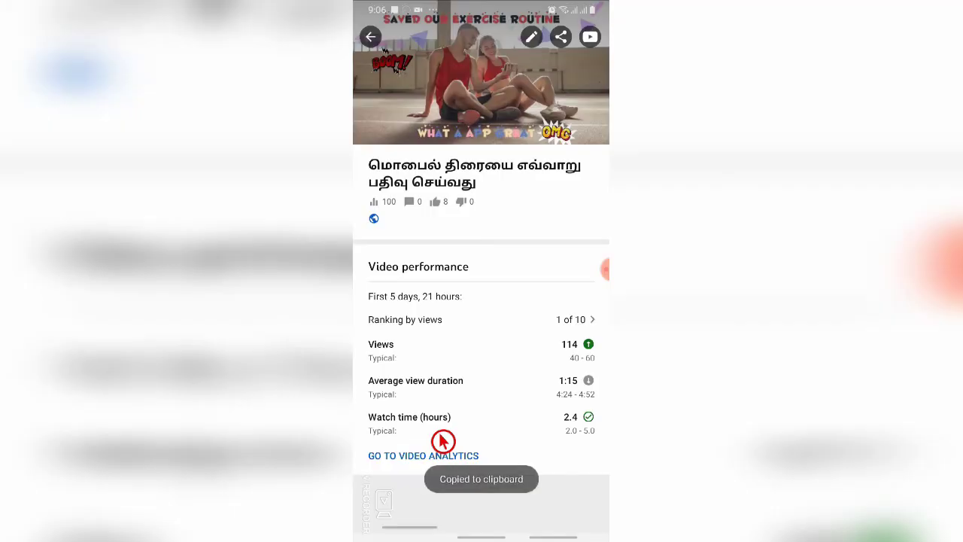
{"action": "left_click", "coordinate": [369, 36]}
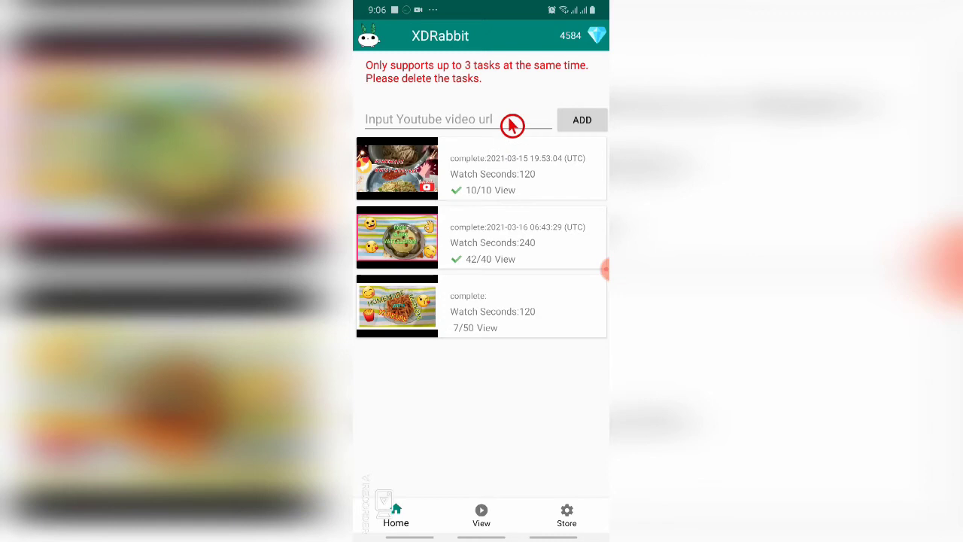
{"action": "left_click", "coordinate": [451, 119]}
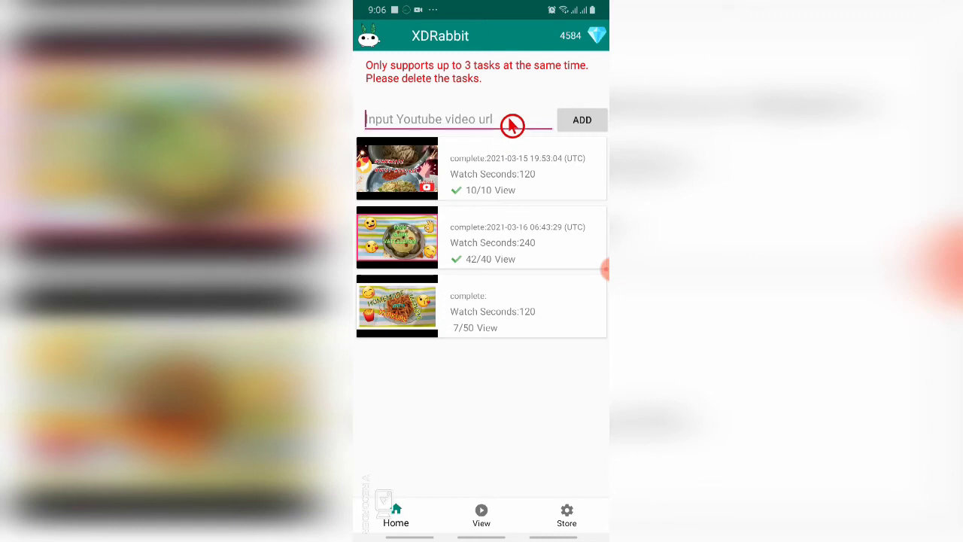
{"action": "type", "text": "https://youtu.be/2YKHxz9aXI"}
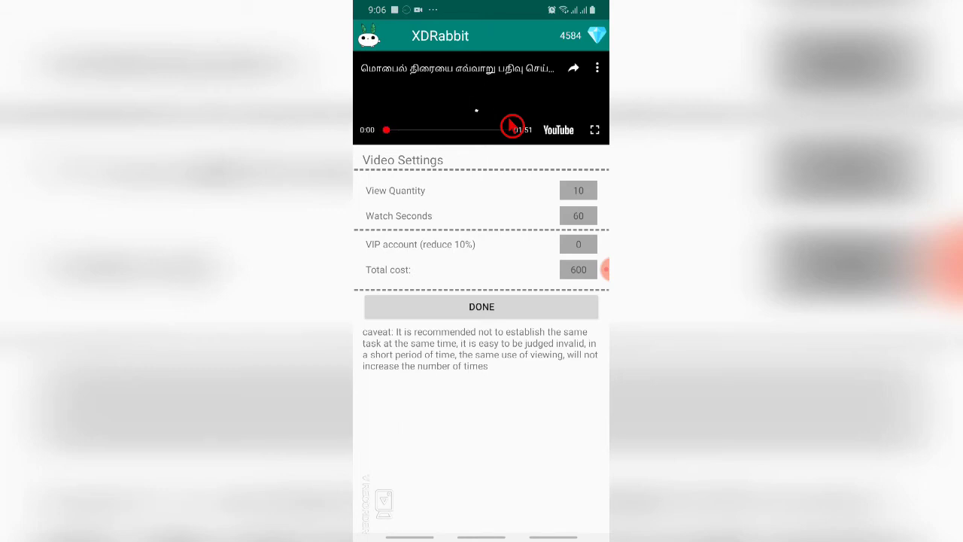
Preview the submitted video and set the view quantity to 10.
{"action": "left_click", "coordinate": [511, 127]}
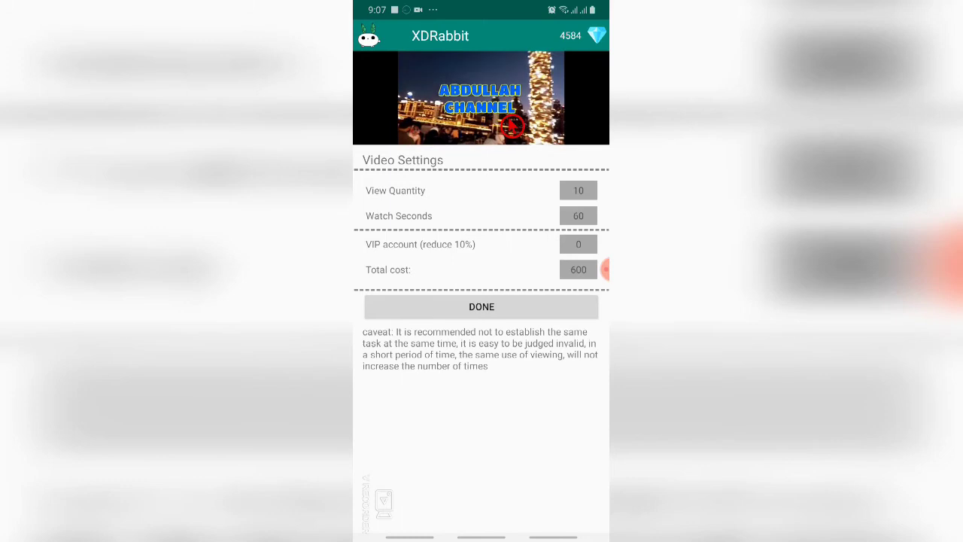
{"action": "left_click", "coordinate": [481, 98]}
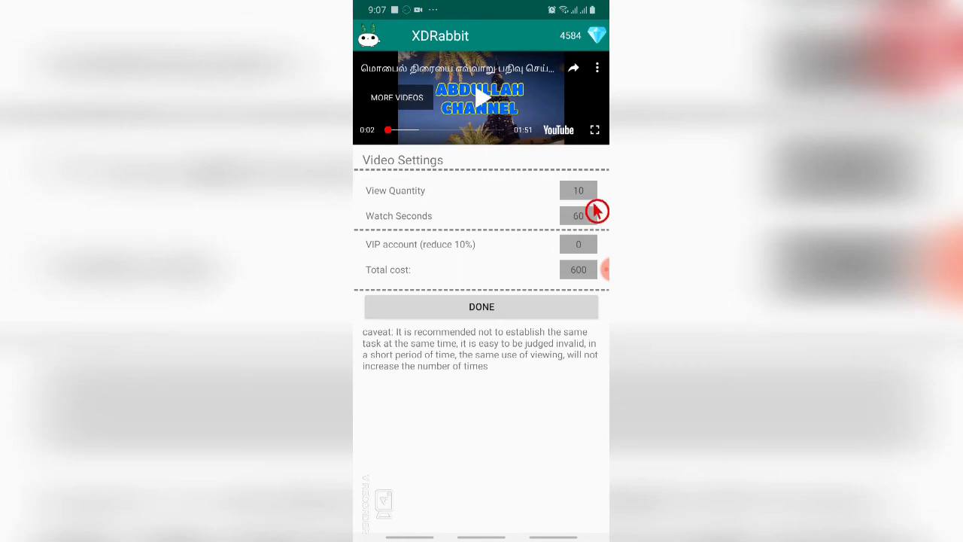
{"action": "left_click", "coordinate": [577, 190]}
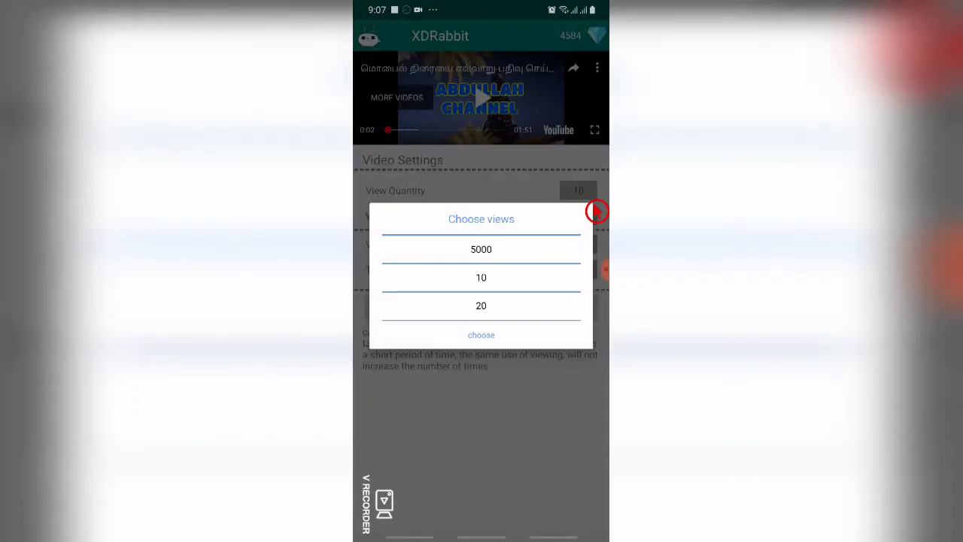
{"action": "scroll", "scroll_direction": "down", "scroll_amount": 3}
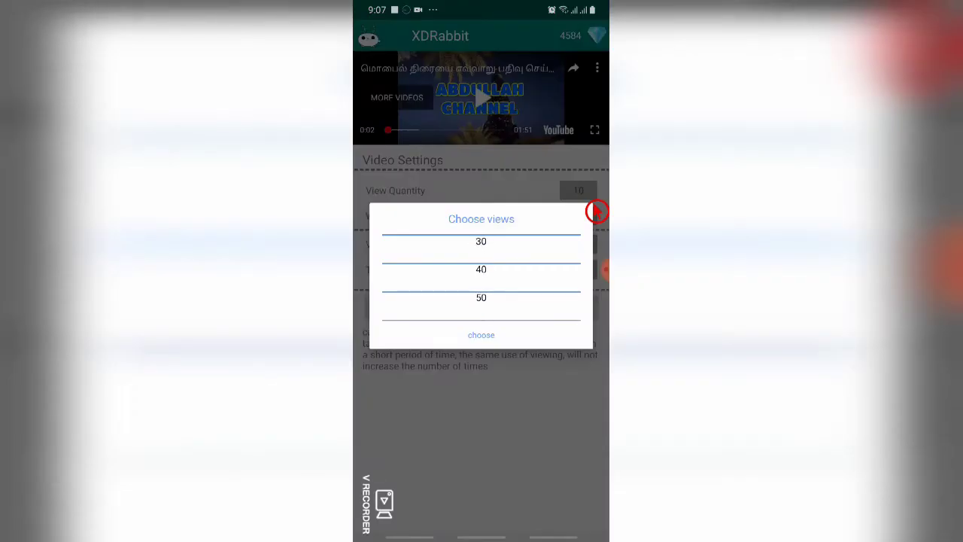
{"action": "scroll", "scroll_direction": "down", "scroll_amount": 3}
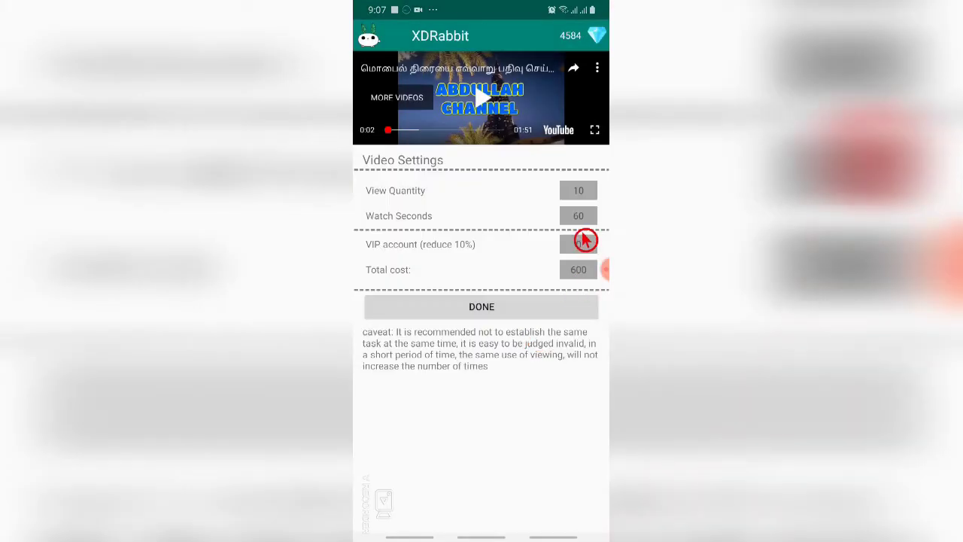
Set the watch time to 120 seconds, raising the total cost to 1200.
{"action": "left_click", "coordinate": [578, 216]}
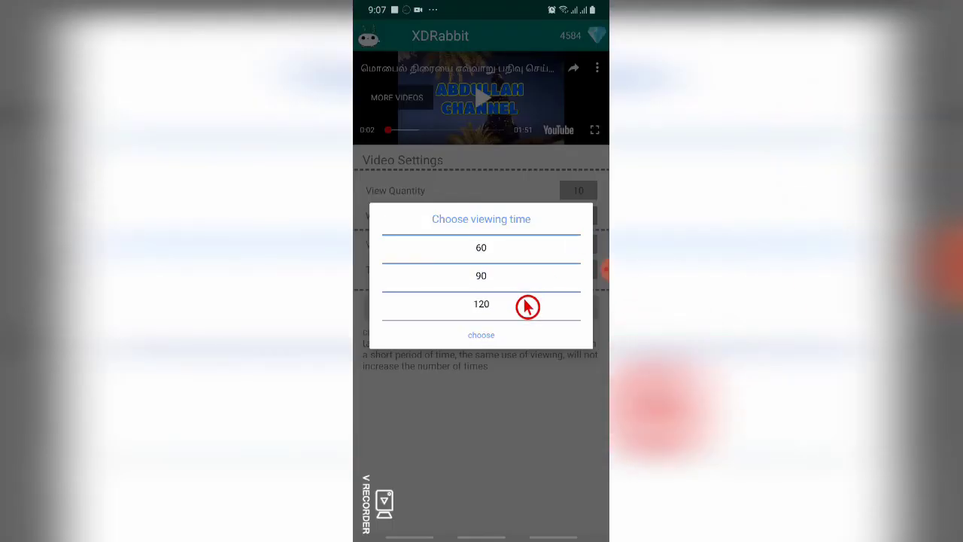
{"action": "scroll", "scroll_direction": "up", "scroll_amount": 3}
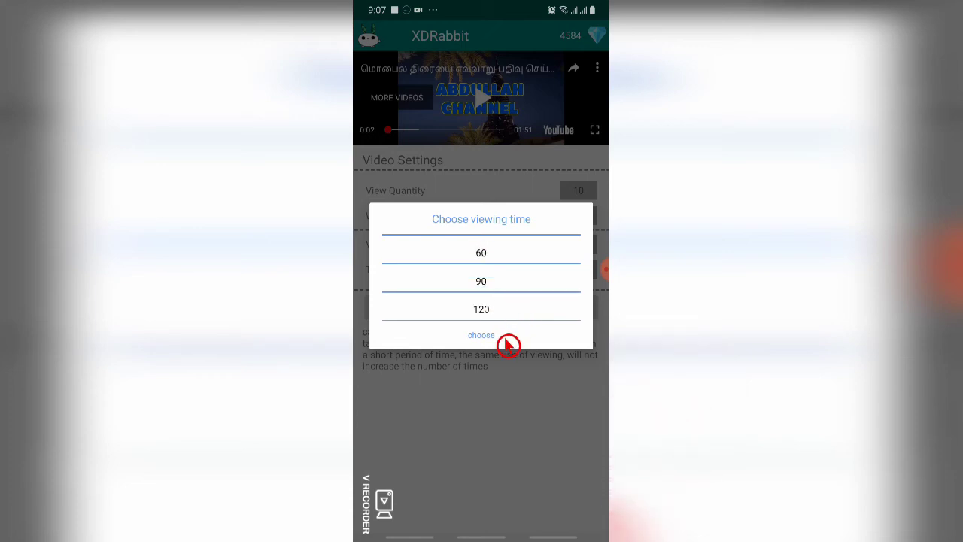
{"action": "scroll", "scroll_direction": "up", "scroll_amount": 3}
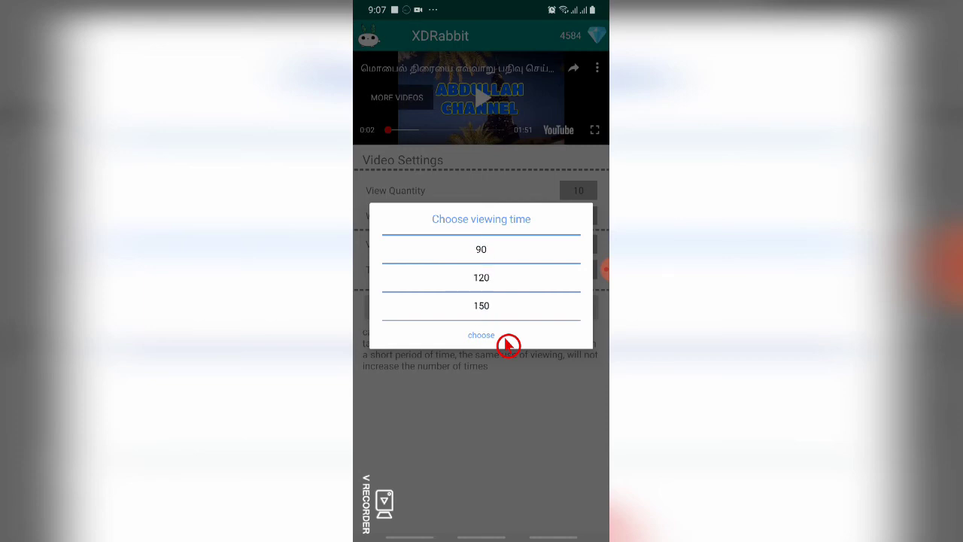
{"action": "left_click", "coordinate": [480, 335]}
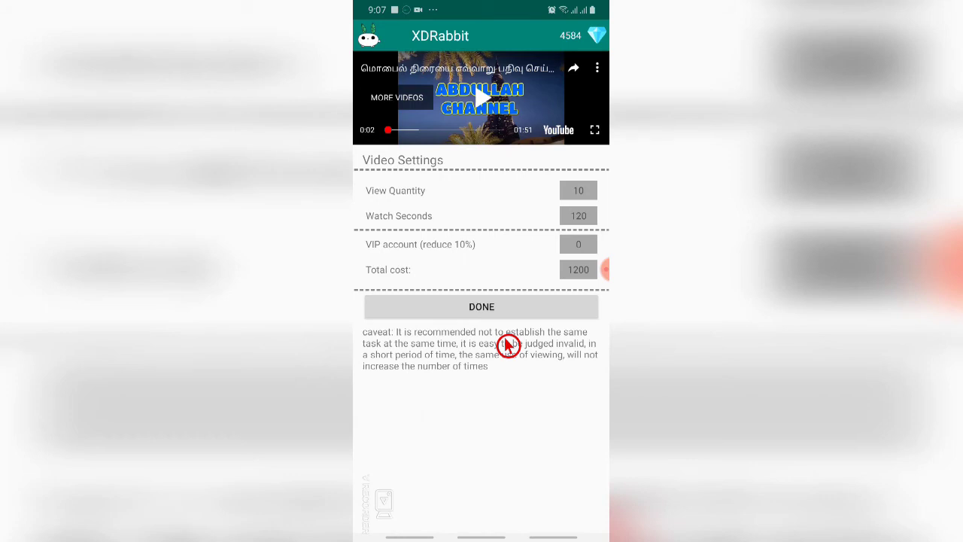
{"action": "mouse_move", "coordinate": [500, 385]}
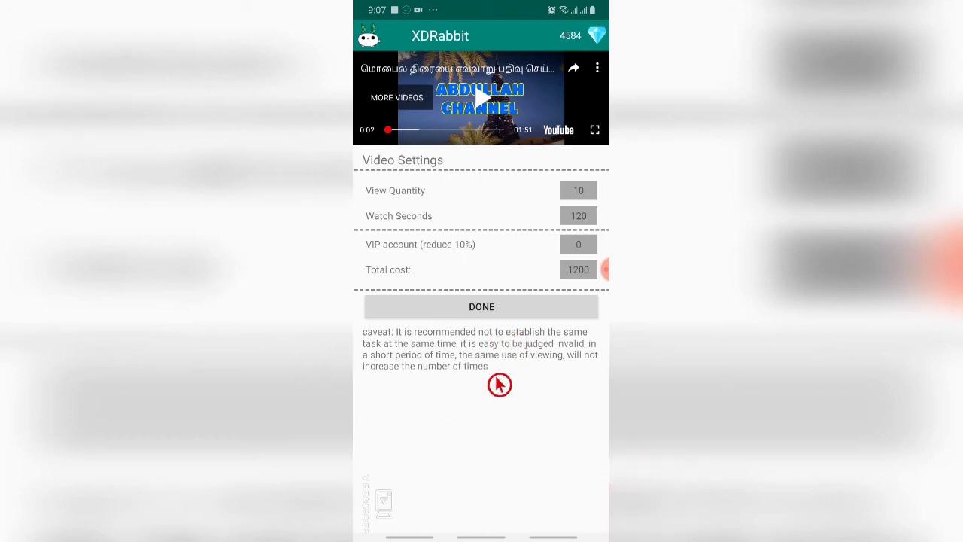
{"action": "mouse_move", "coordinate": [557, 325]}
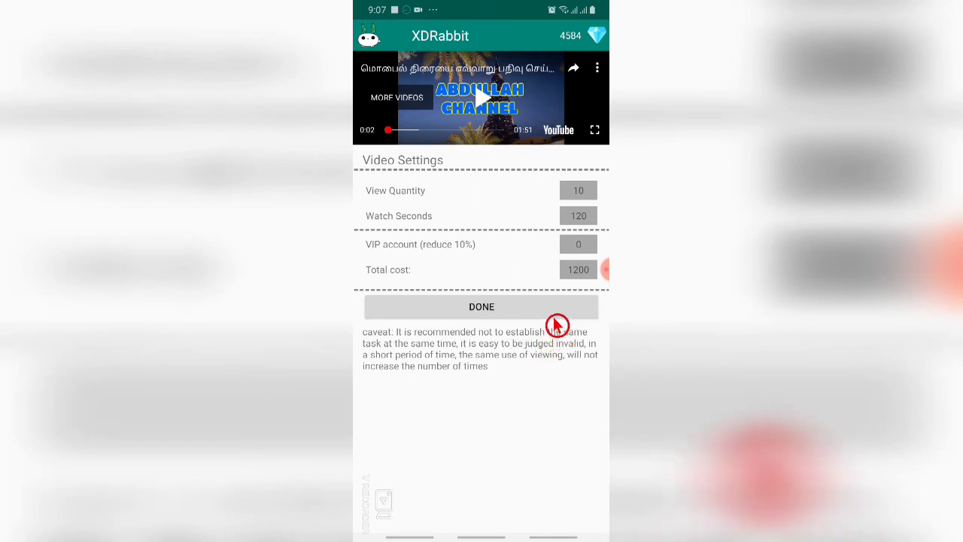
{"action": "mouse_move", "coordinate": [540, 331]}
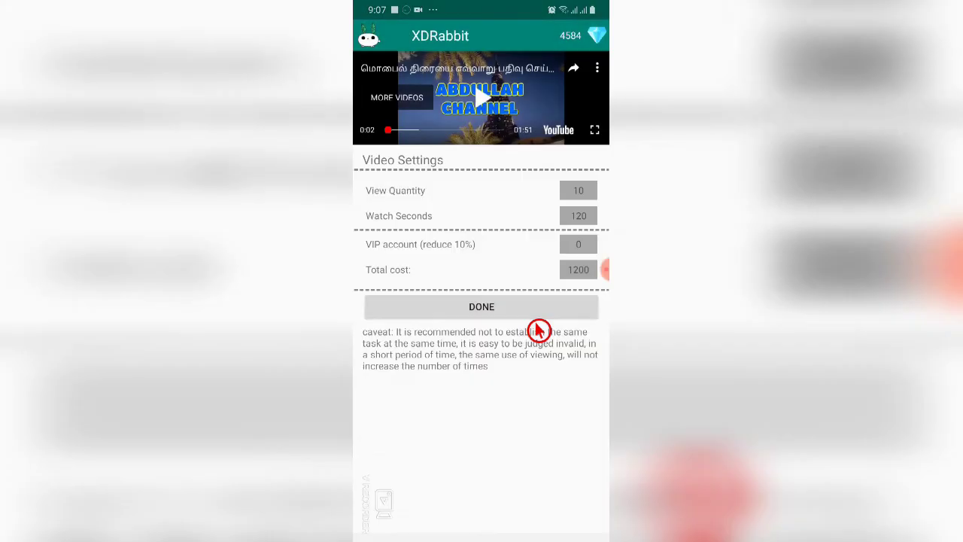
Submit the video task, see the 3-task limit warning, and return to View.
{"action": "left_click", "coordinate": [482, 306]}
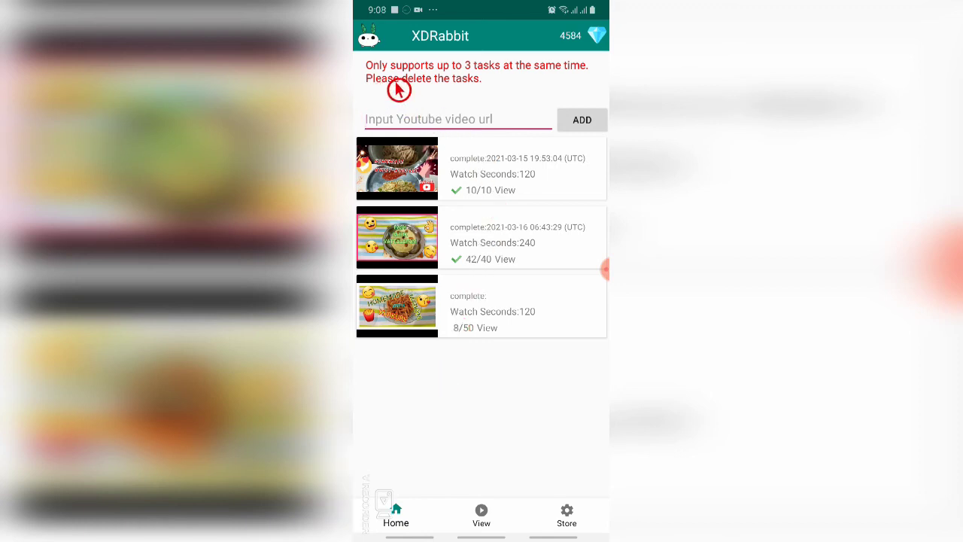
{"action": "mouse_move", "coordinate": [566, 83]}
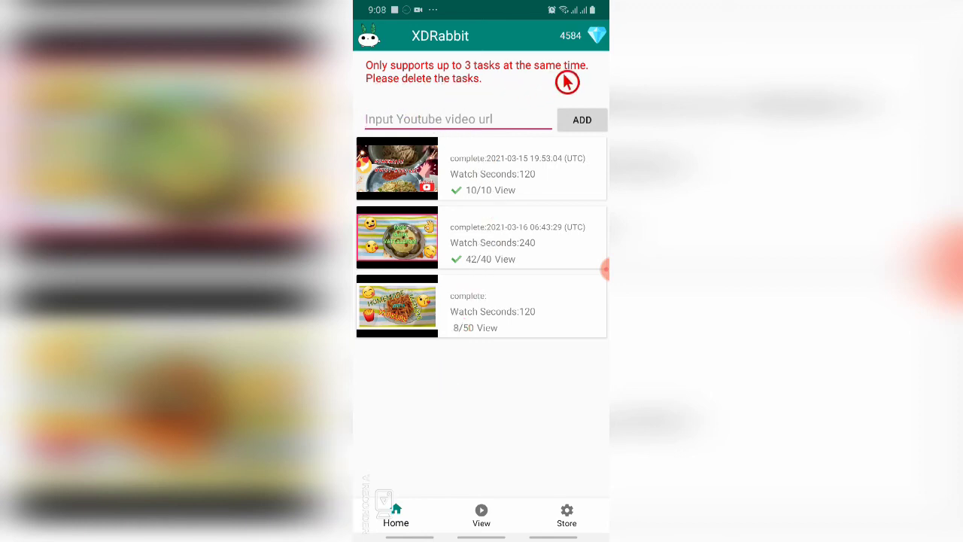
{"action": "left_click", "coordinate": [481, 517]}
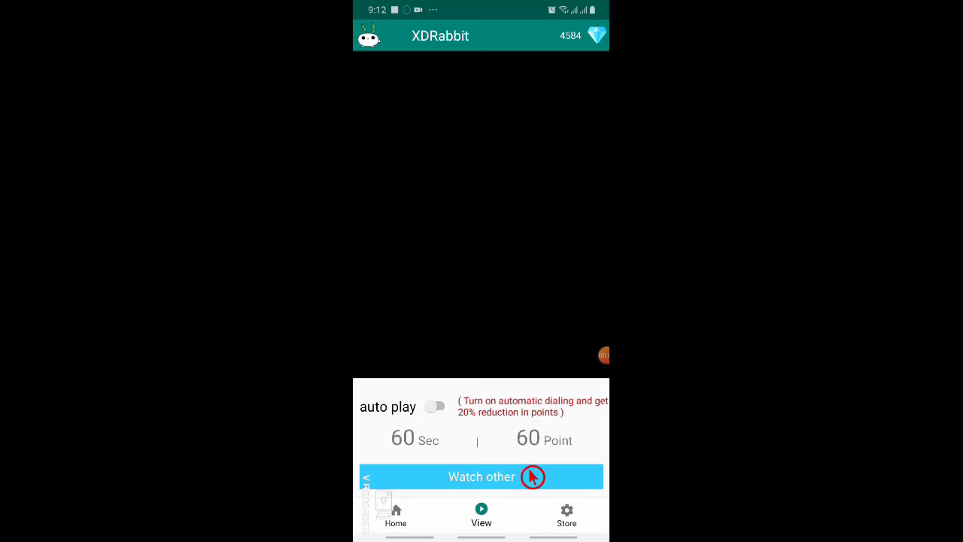
Load another video, turn on autoplay dropping its reward to 48, and open Store.
{"action": "left_click", "coordinate": [481, 476]}
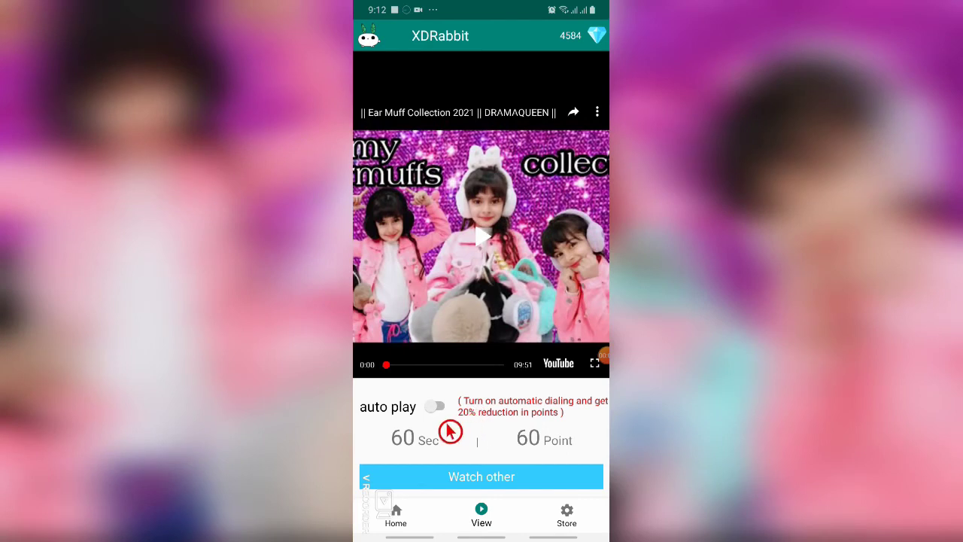
{"action": "left_click", "coordinate": [434, 406]}
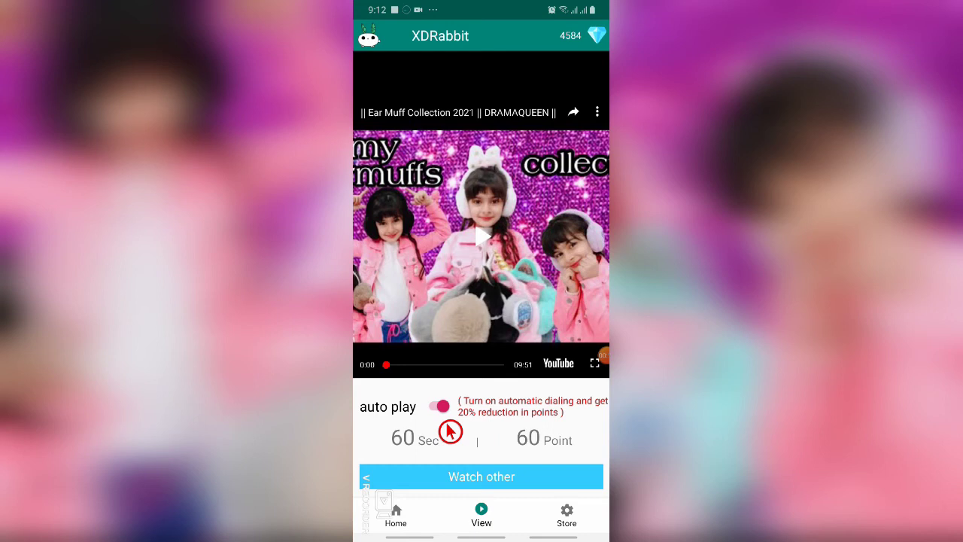
{"action": "mouse_move", "coordinate": [568, 486]}
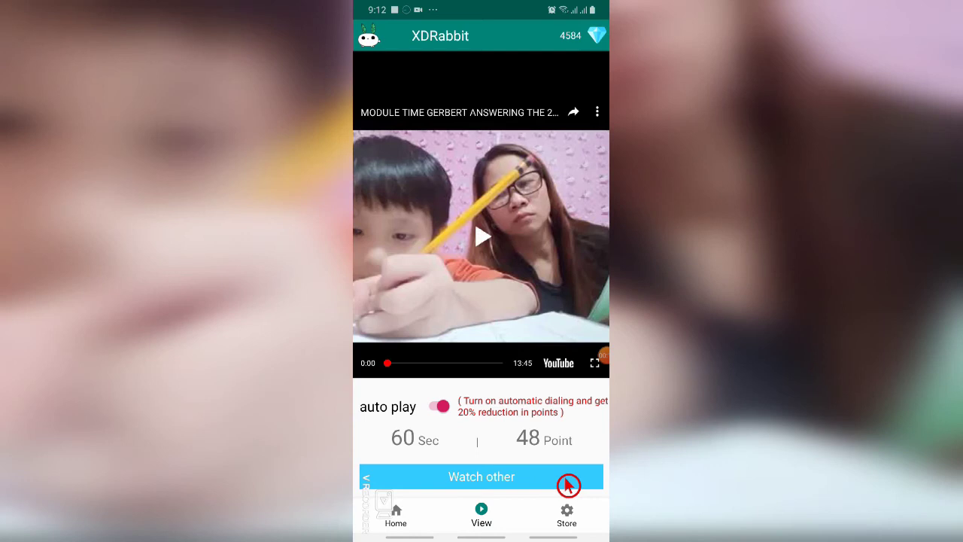
{"action": "mouse_move", "coordinate": [576, 422]}
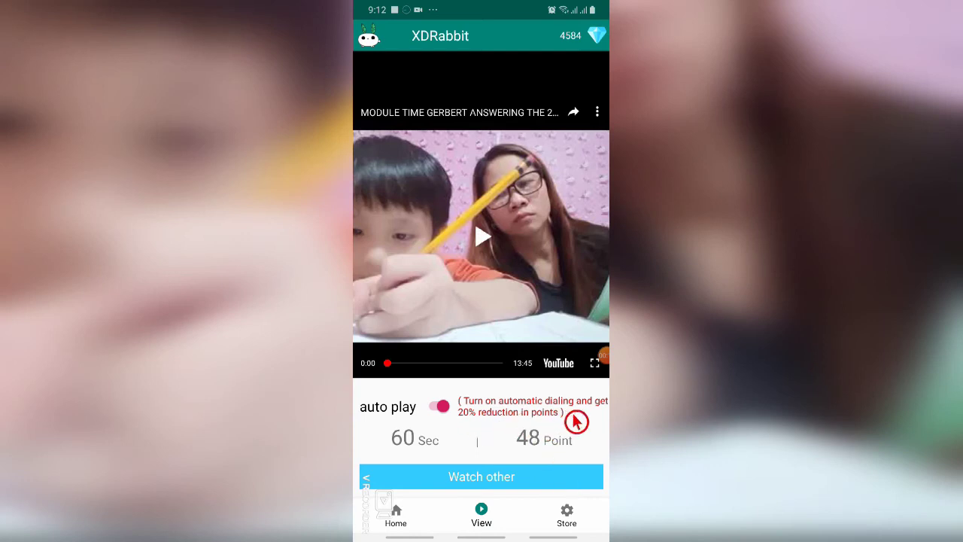
{"action": "left_click", "coordinate": [482, 236]}
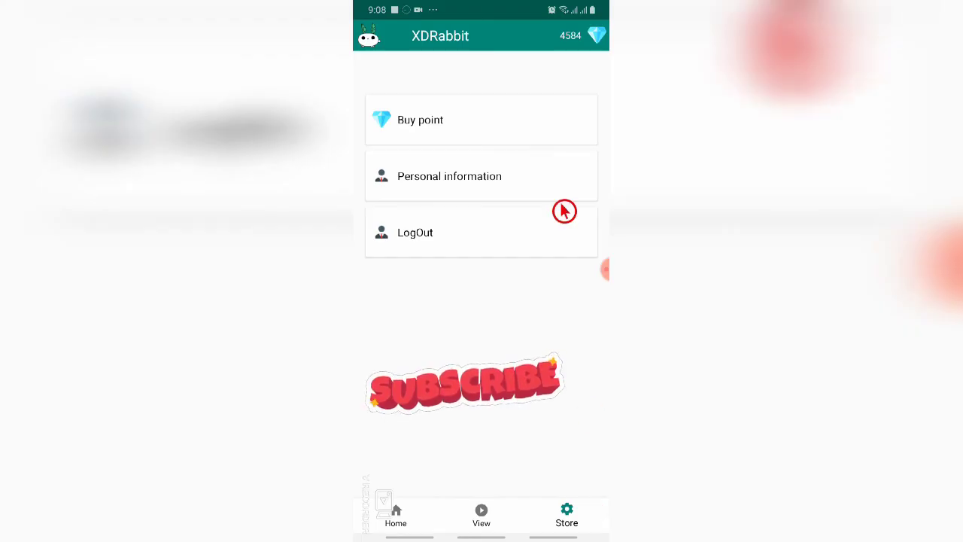
{"action": "mouse_move", "coordinate": [537, 136]}
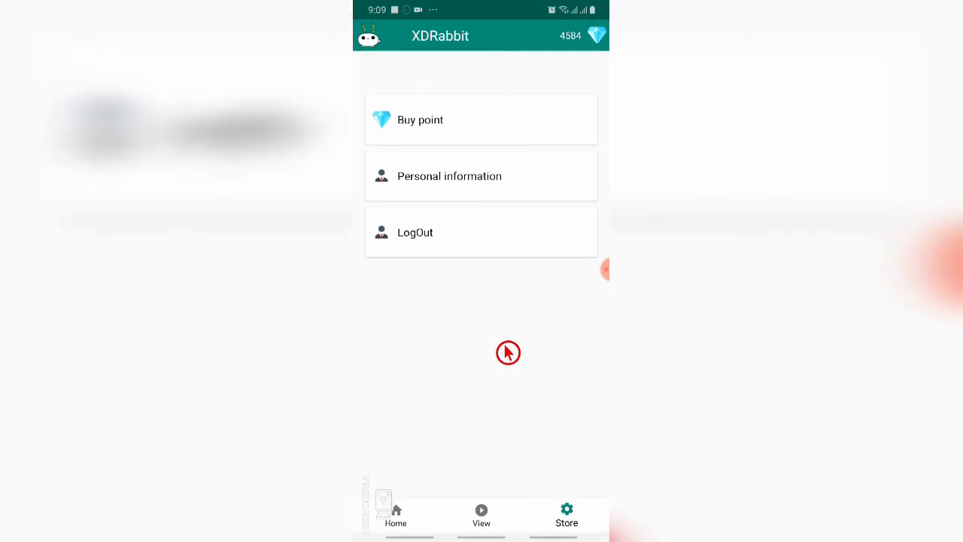
{"action": "mouse_move", "coordinate": [493, 408]}
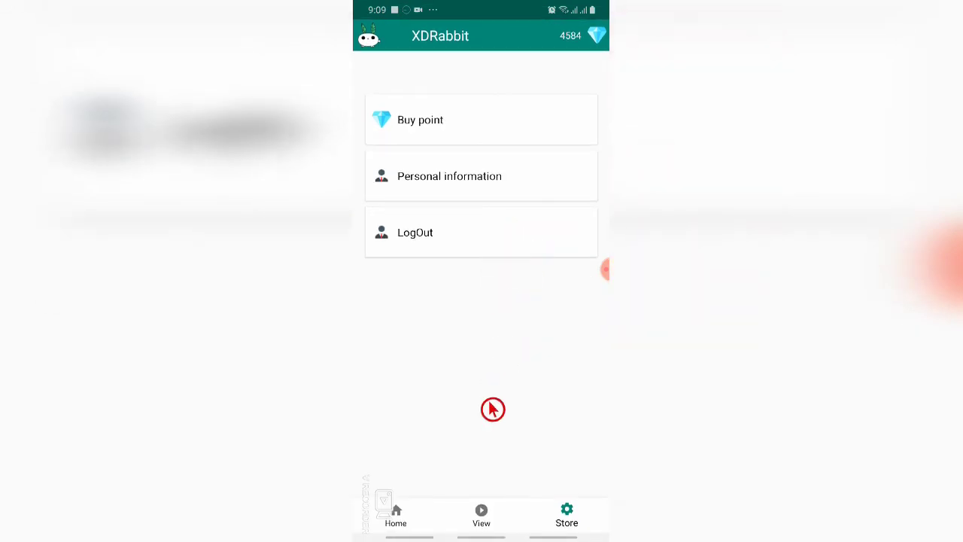
{"action": "mouse_move", "coordinate": [411, 519]}
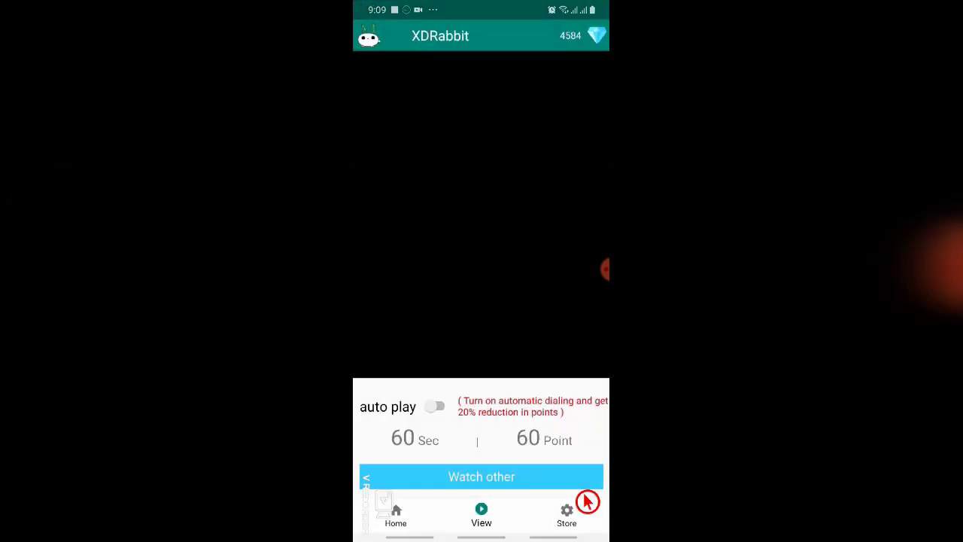
Load a new Japanese video worth 60 points for 60 seconds.
{"action": "left_click", "coordinate": [481, 476]}
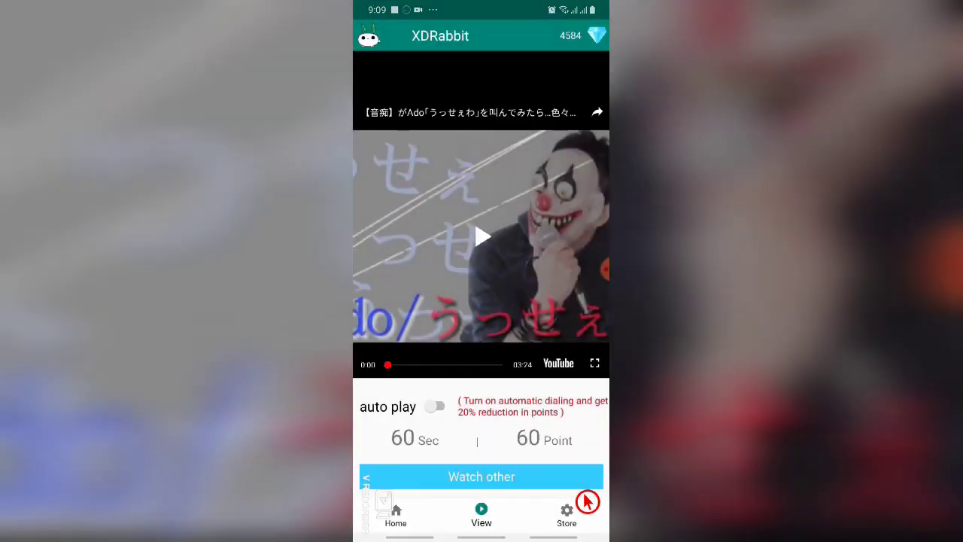